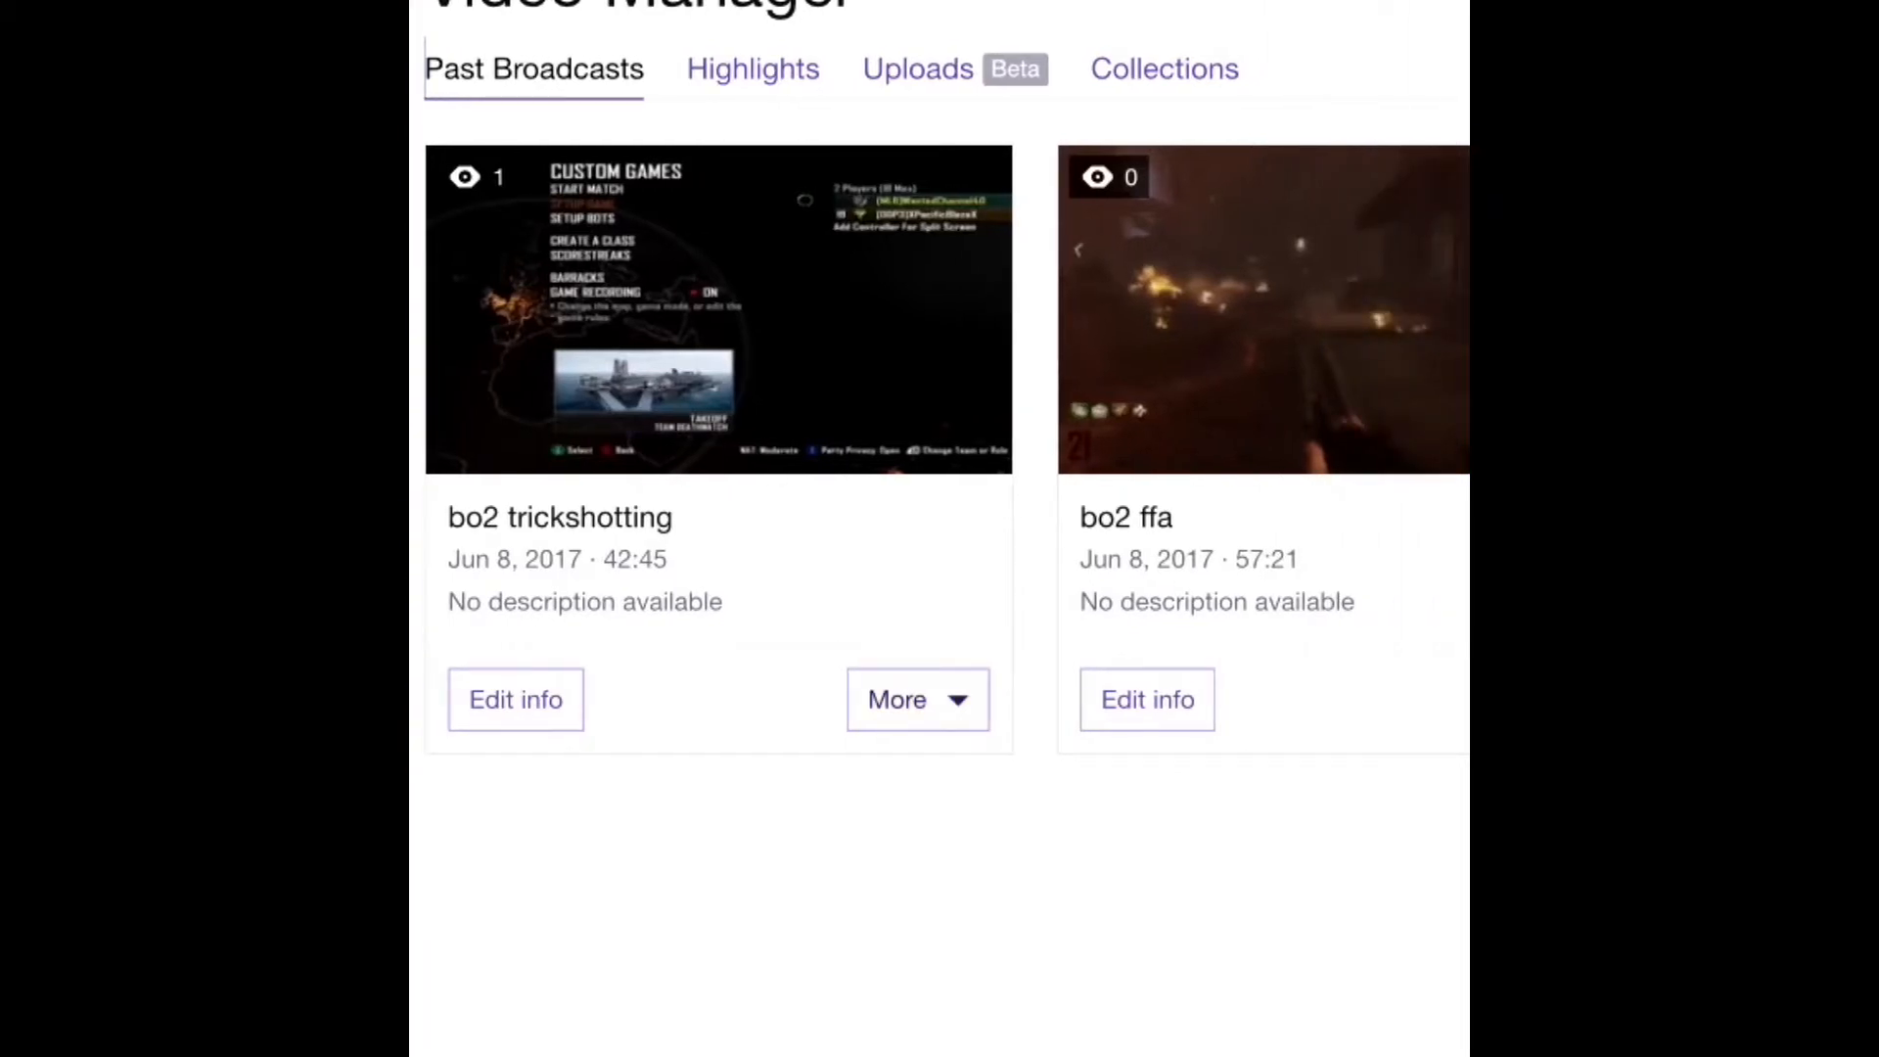
Export the bo2 trickshotting past broadcast from its More menu.
left_click(917, 700)
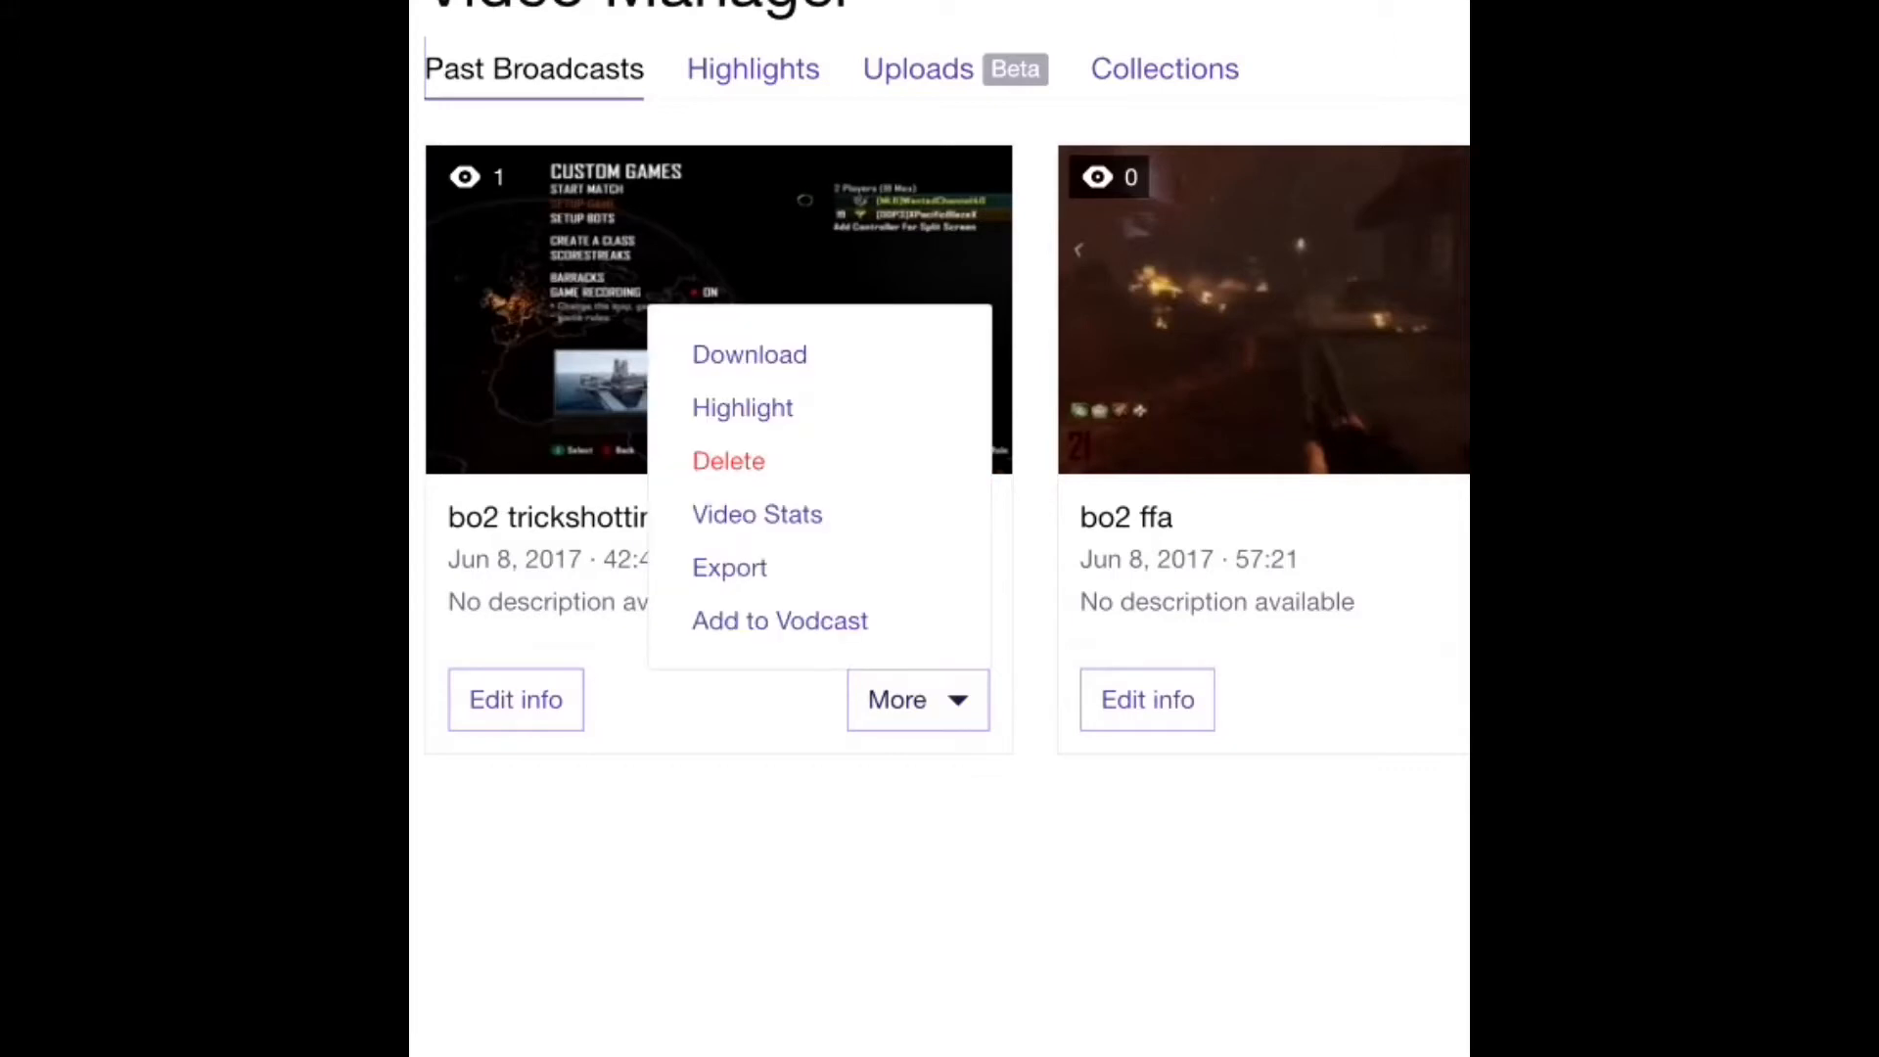
mouse_move(730, 567)
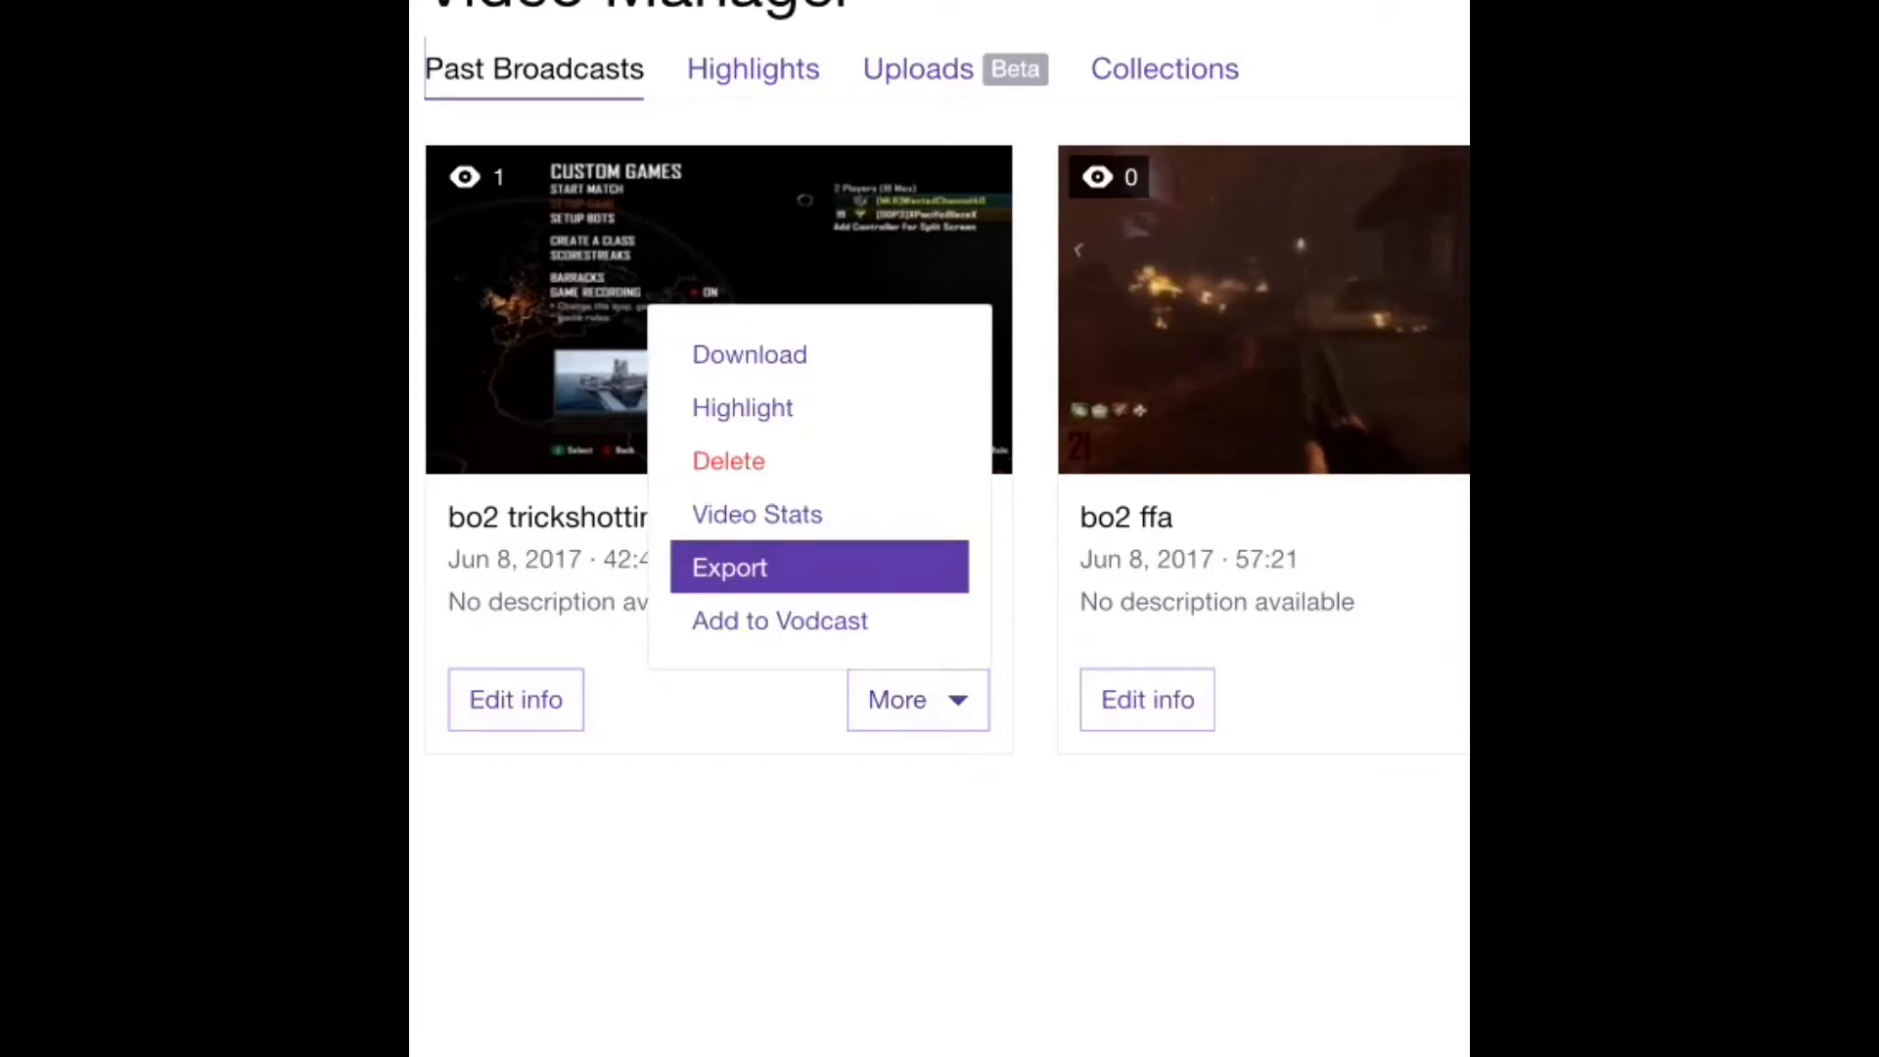
left_click(730, 566)
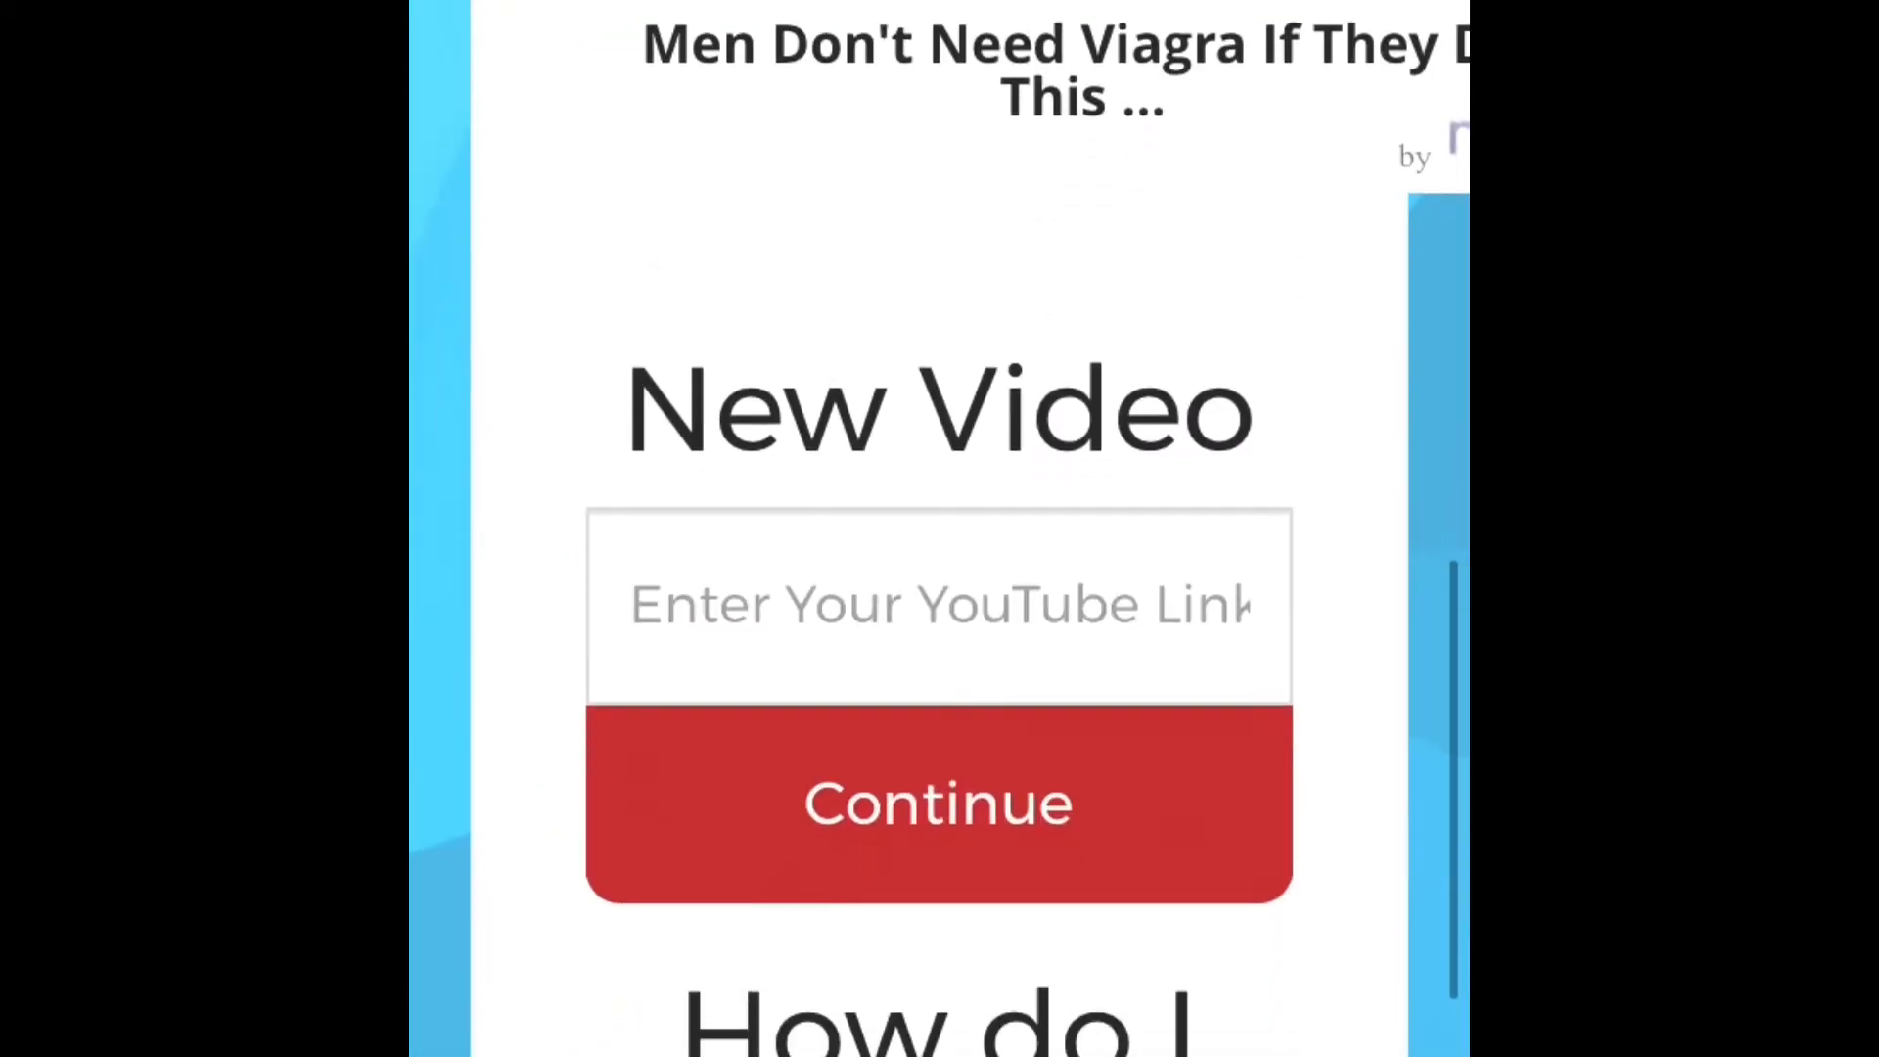
scroll("down", 3)
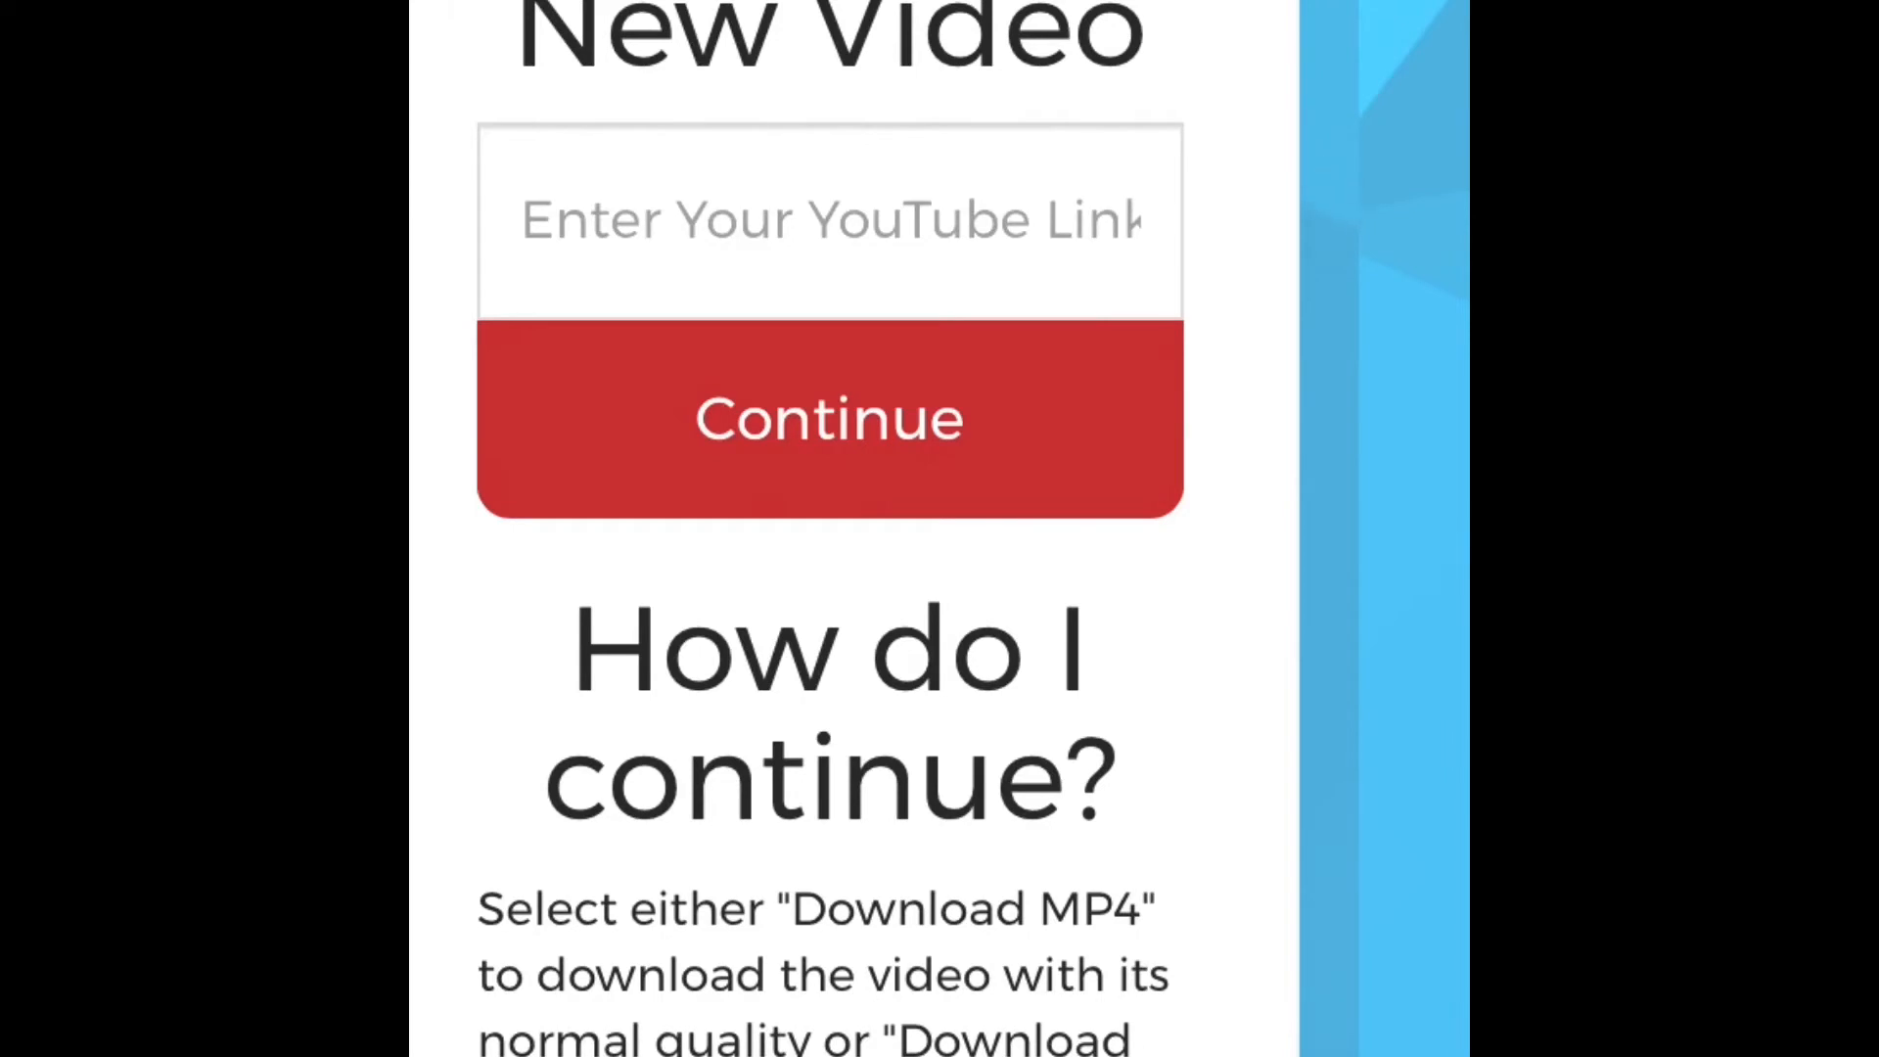
scroll("down", 3)
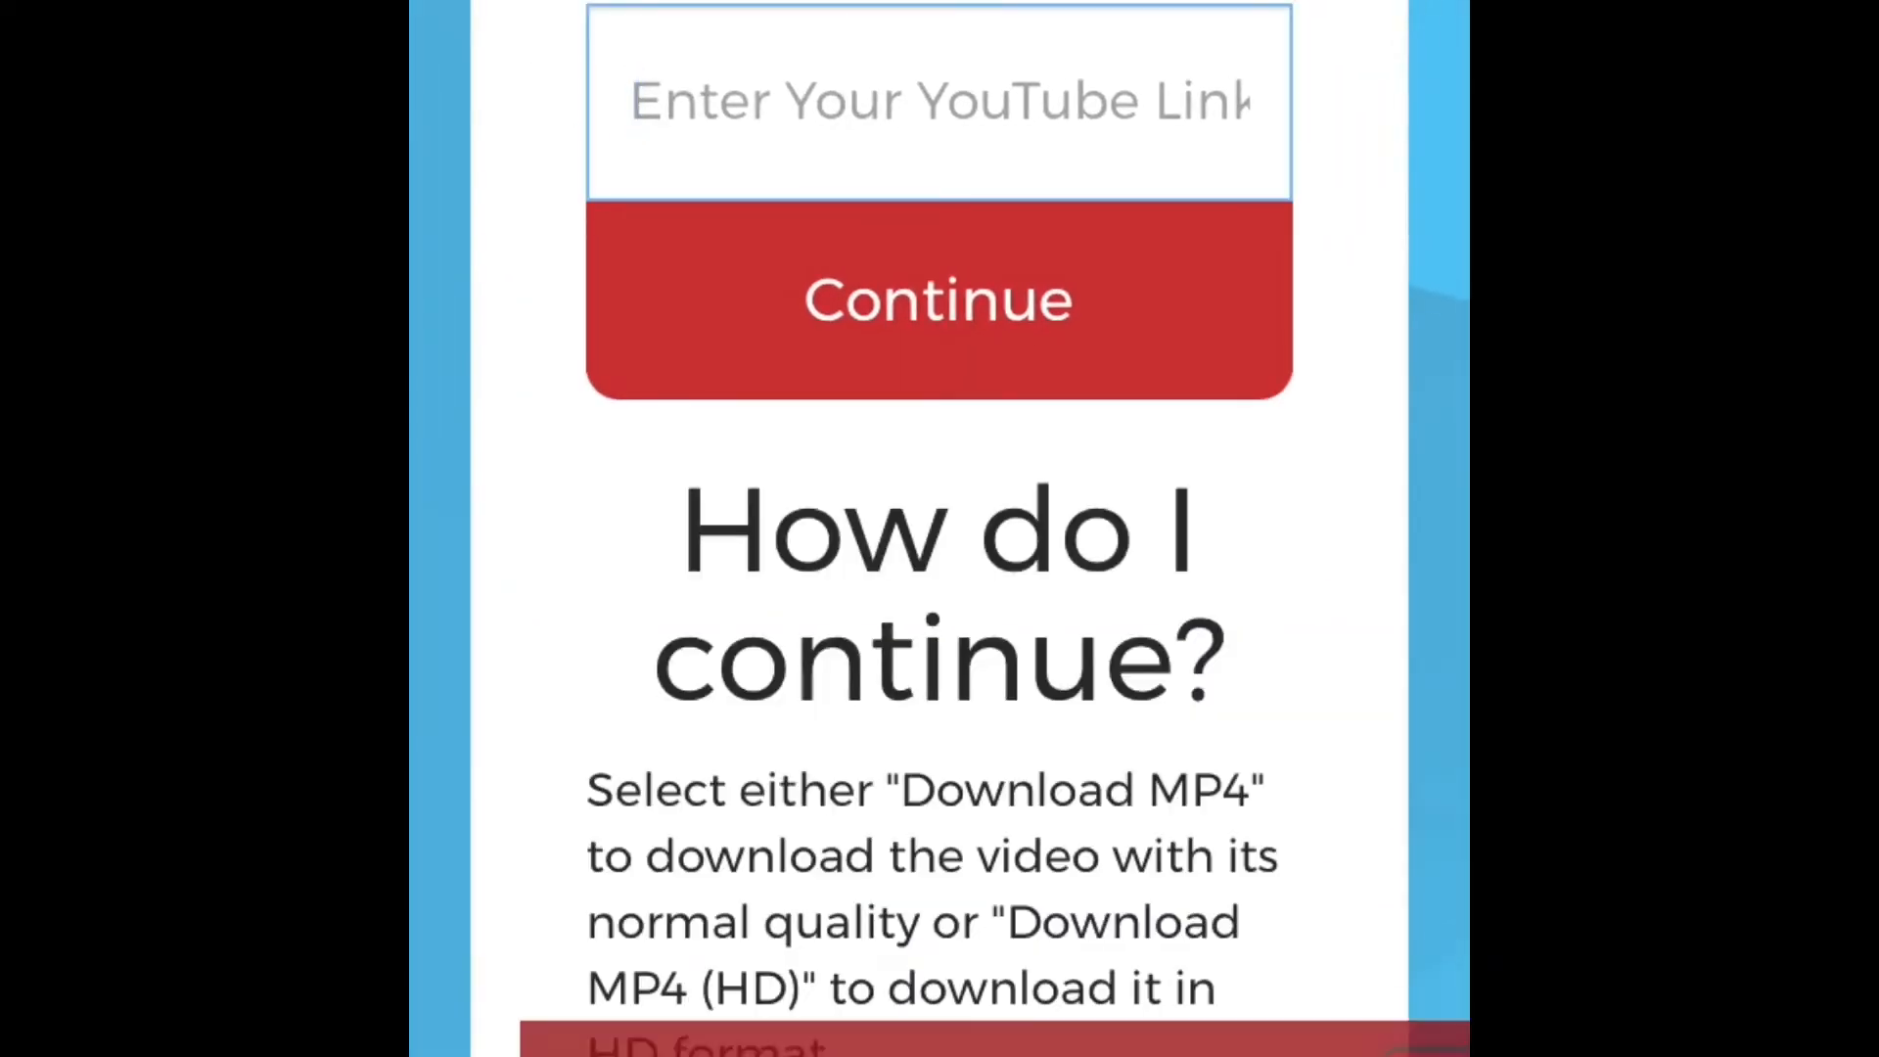
scroll("down", 3)
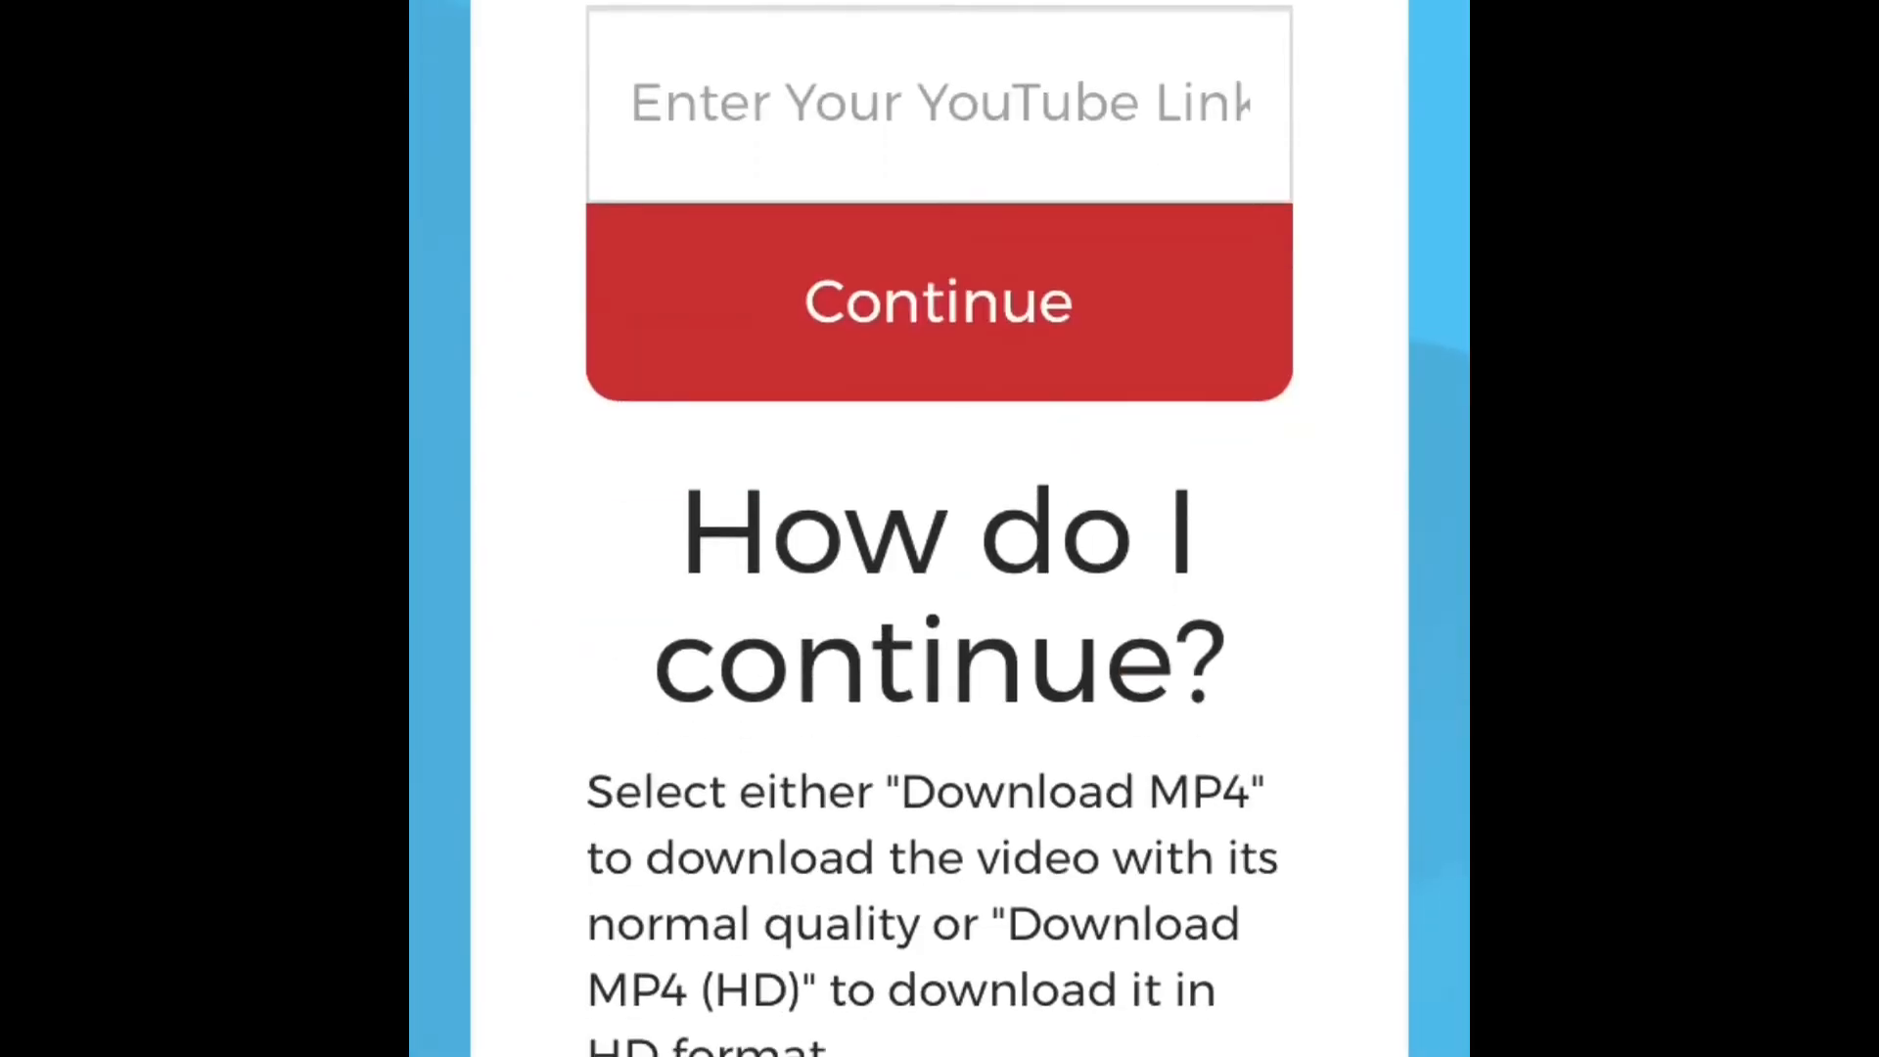
left_click(937, 301)
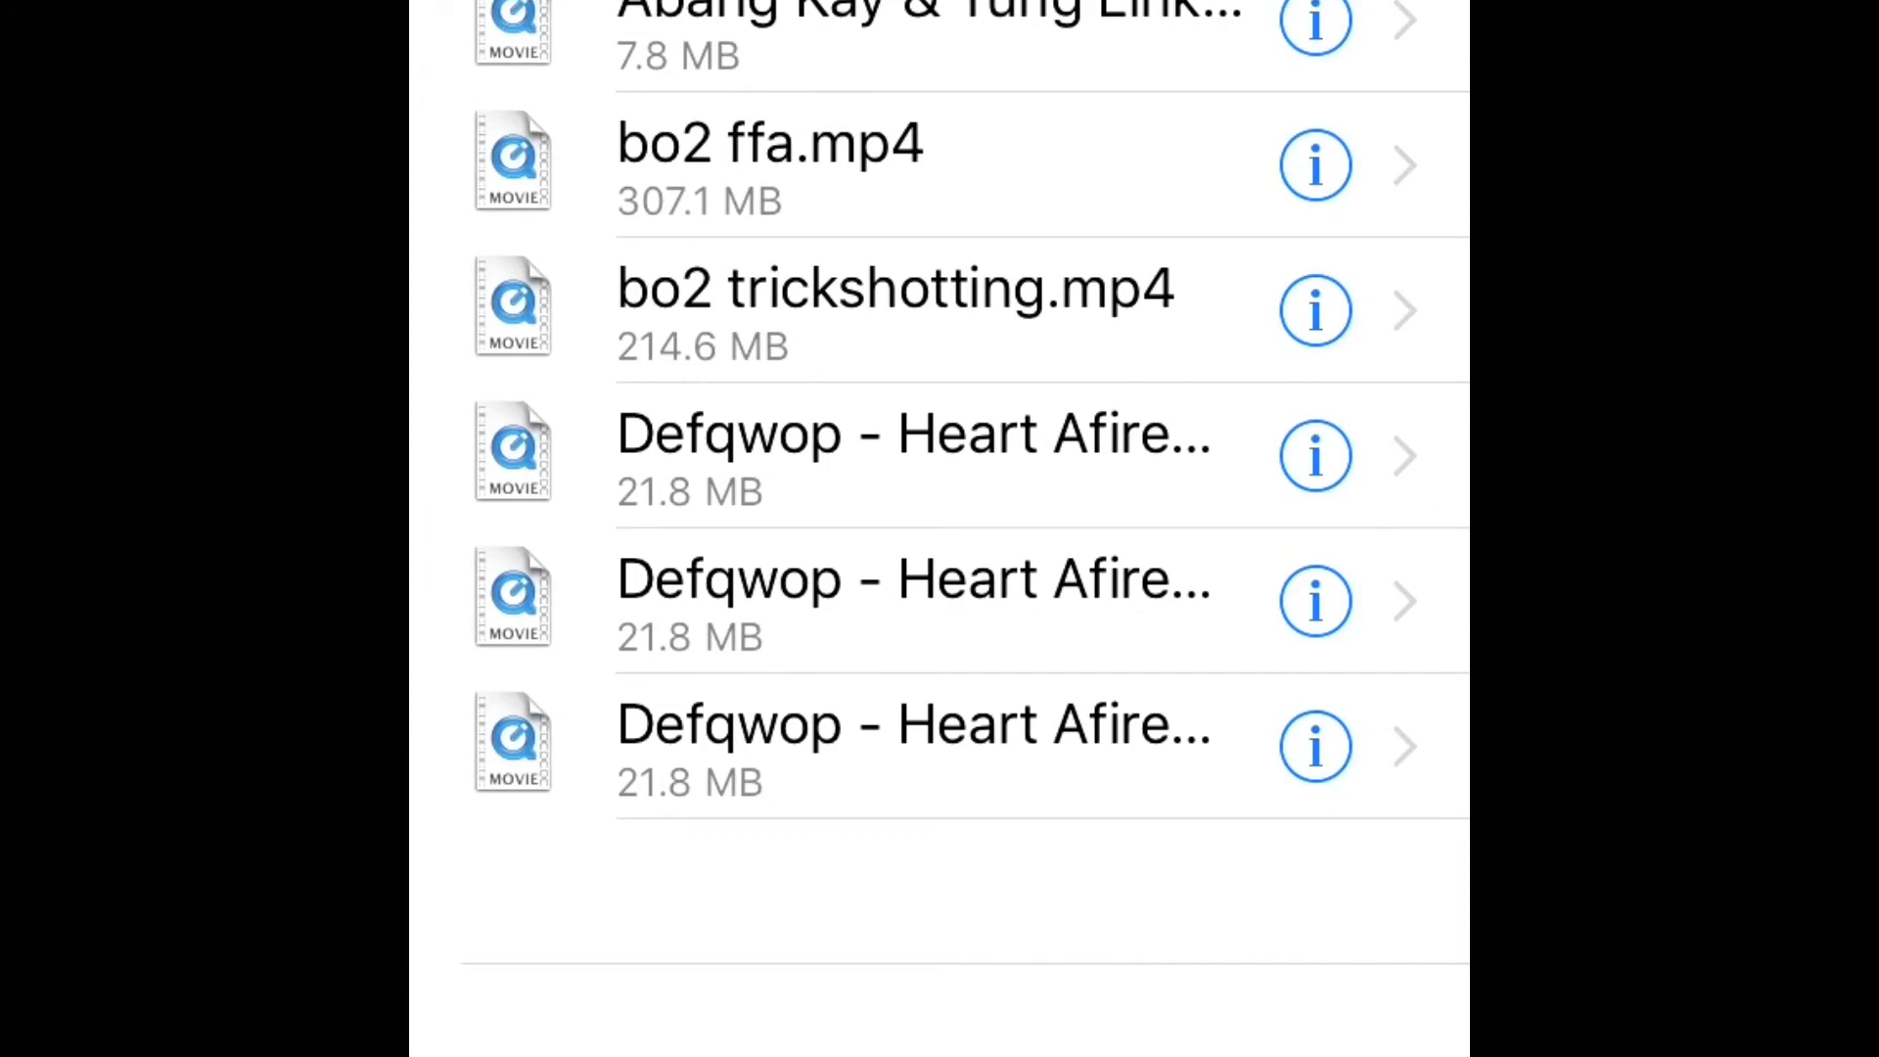
Scroll through the Files list to reach a Defqwop - Heart Afire MP4 and its sharing options.
scroll("up", 3)
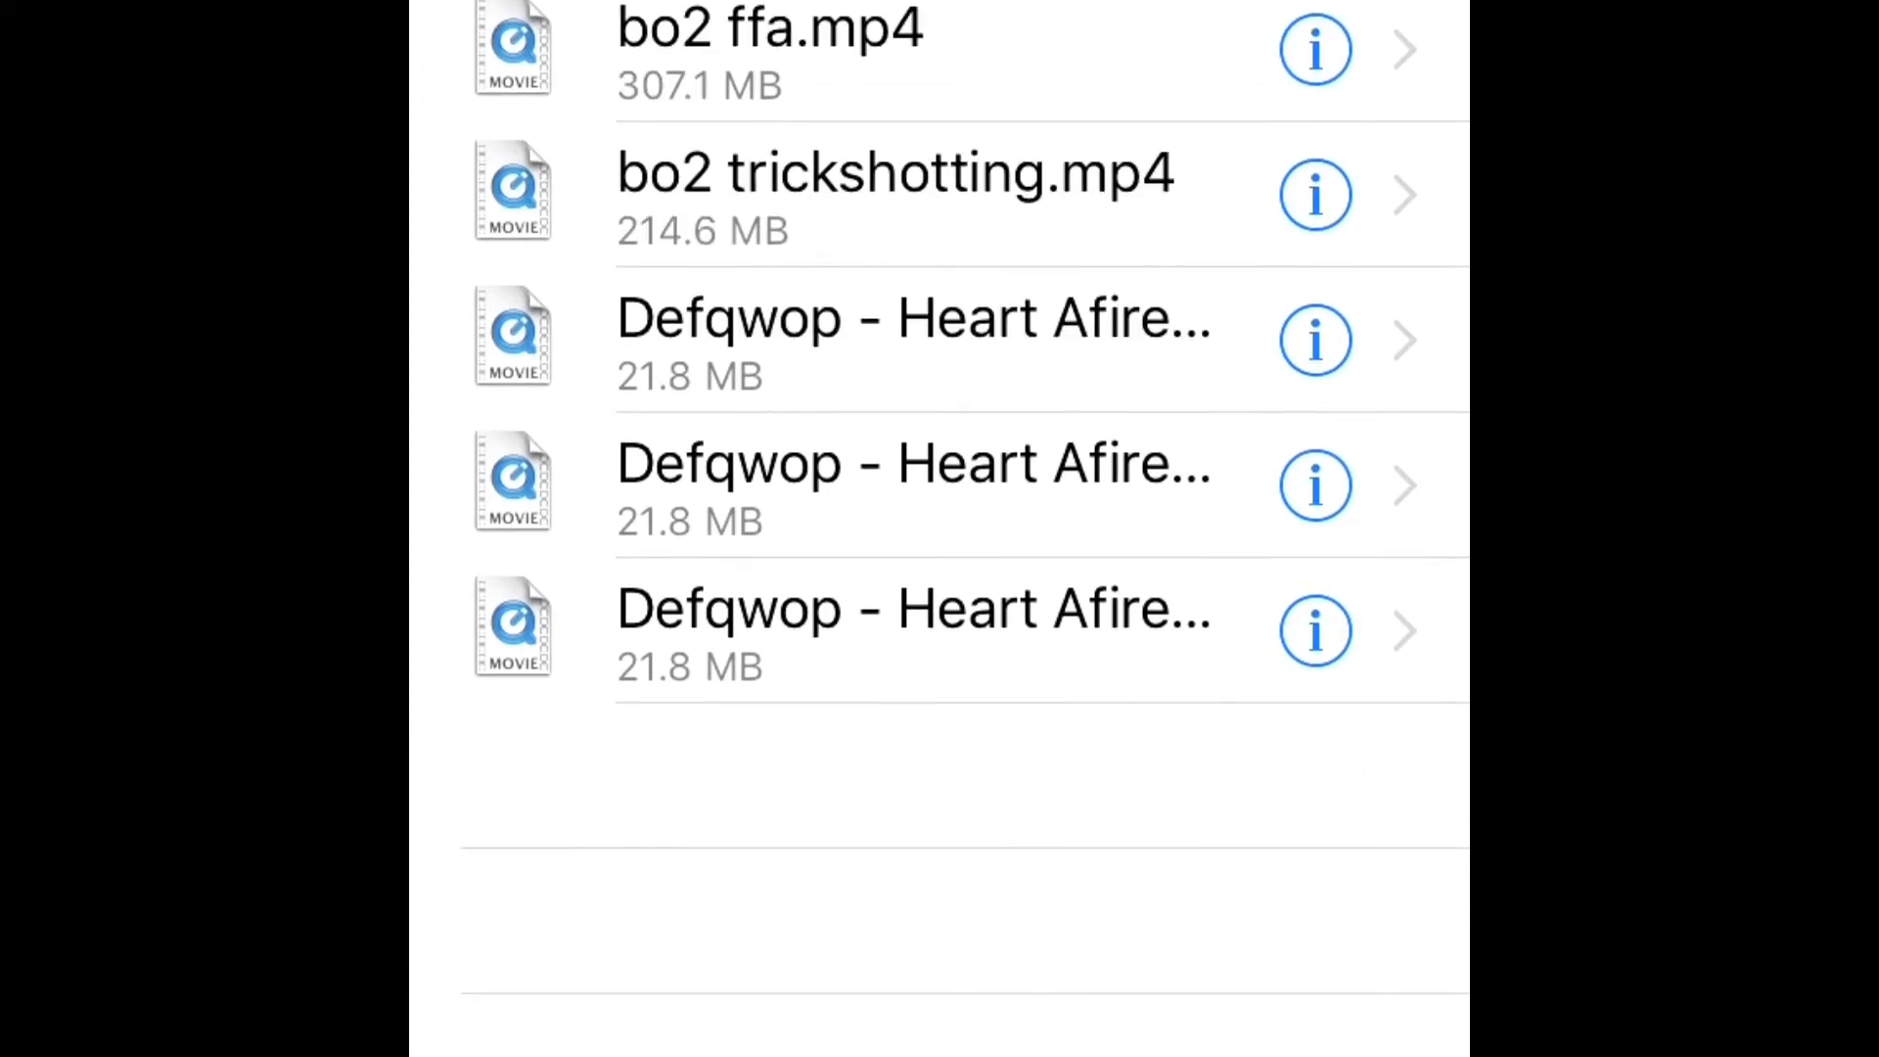
scroll("down", 3)
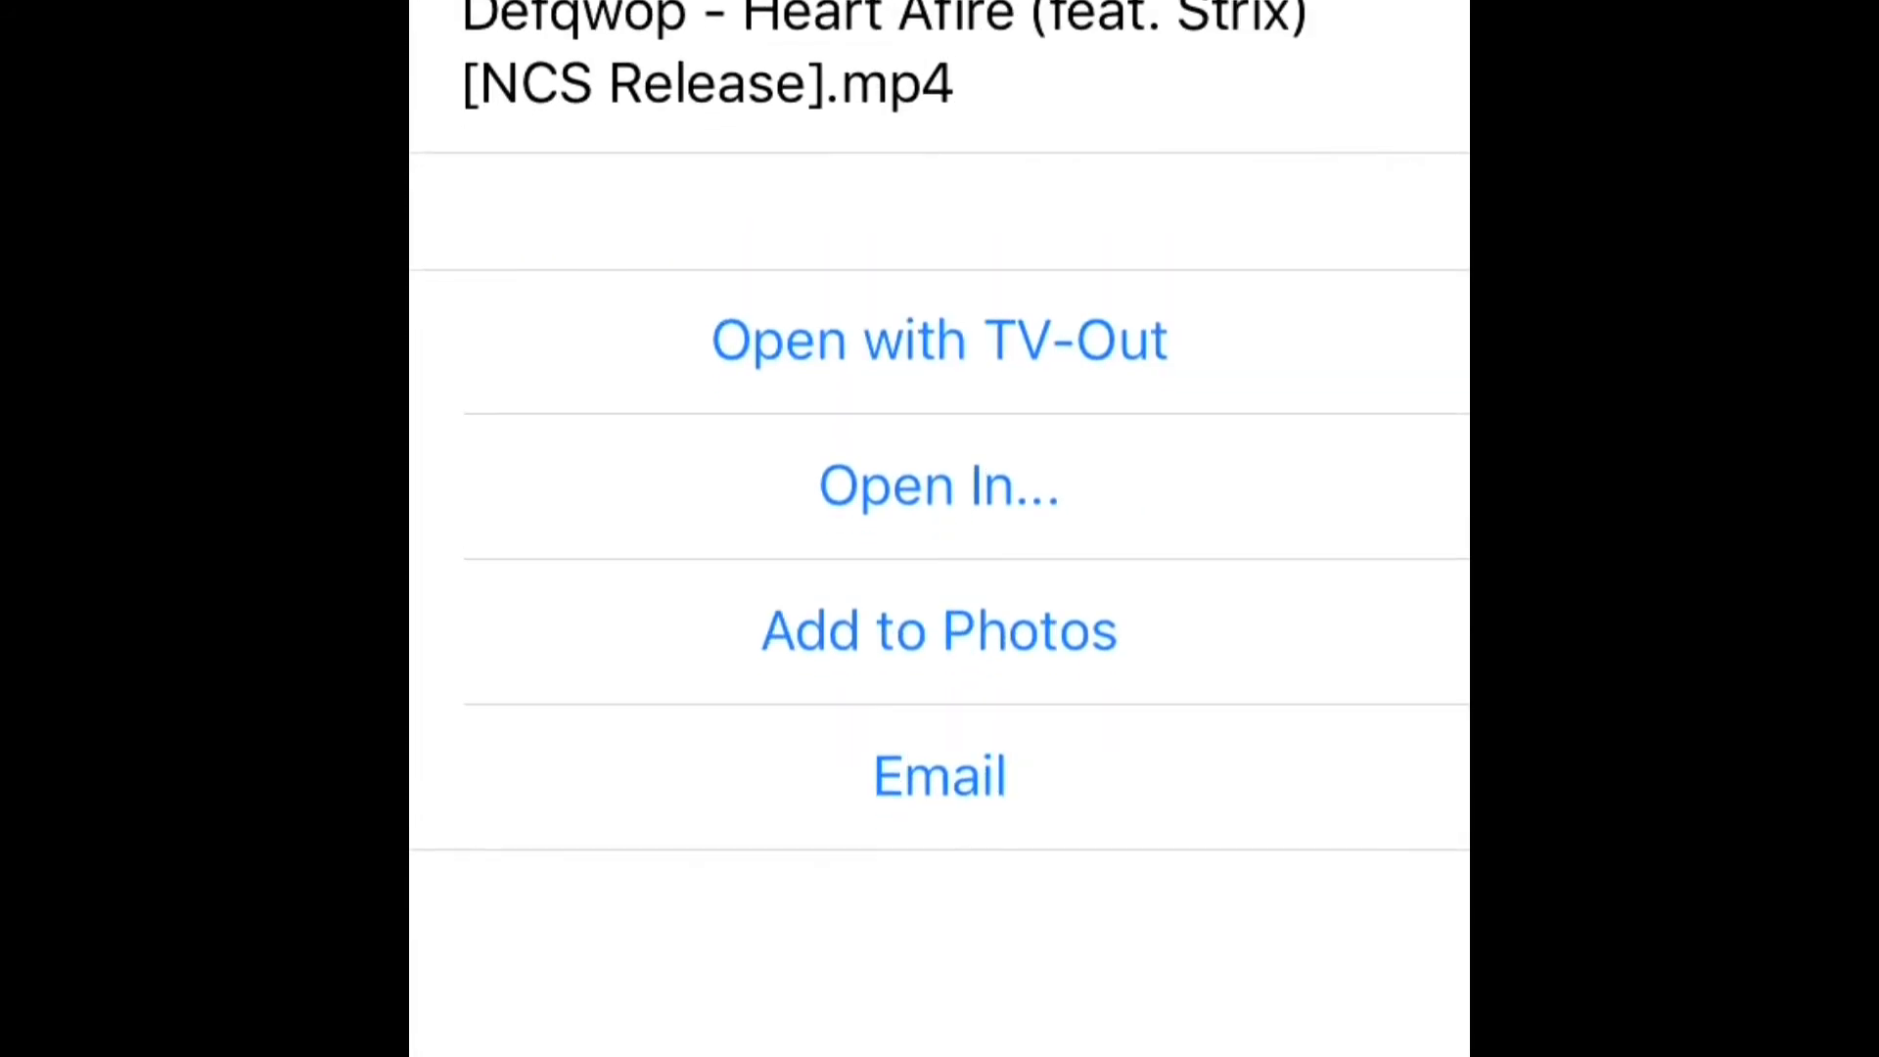
scroll("up", 3)
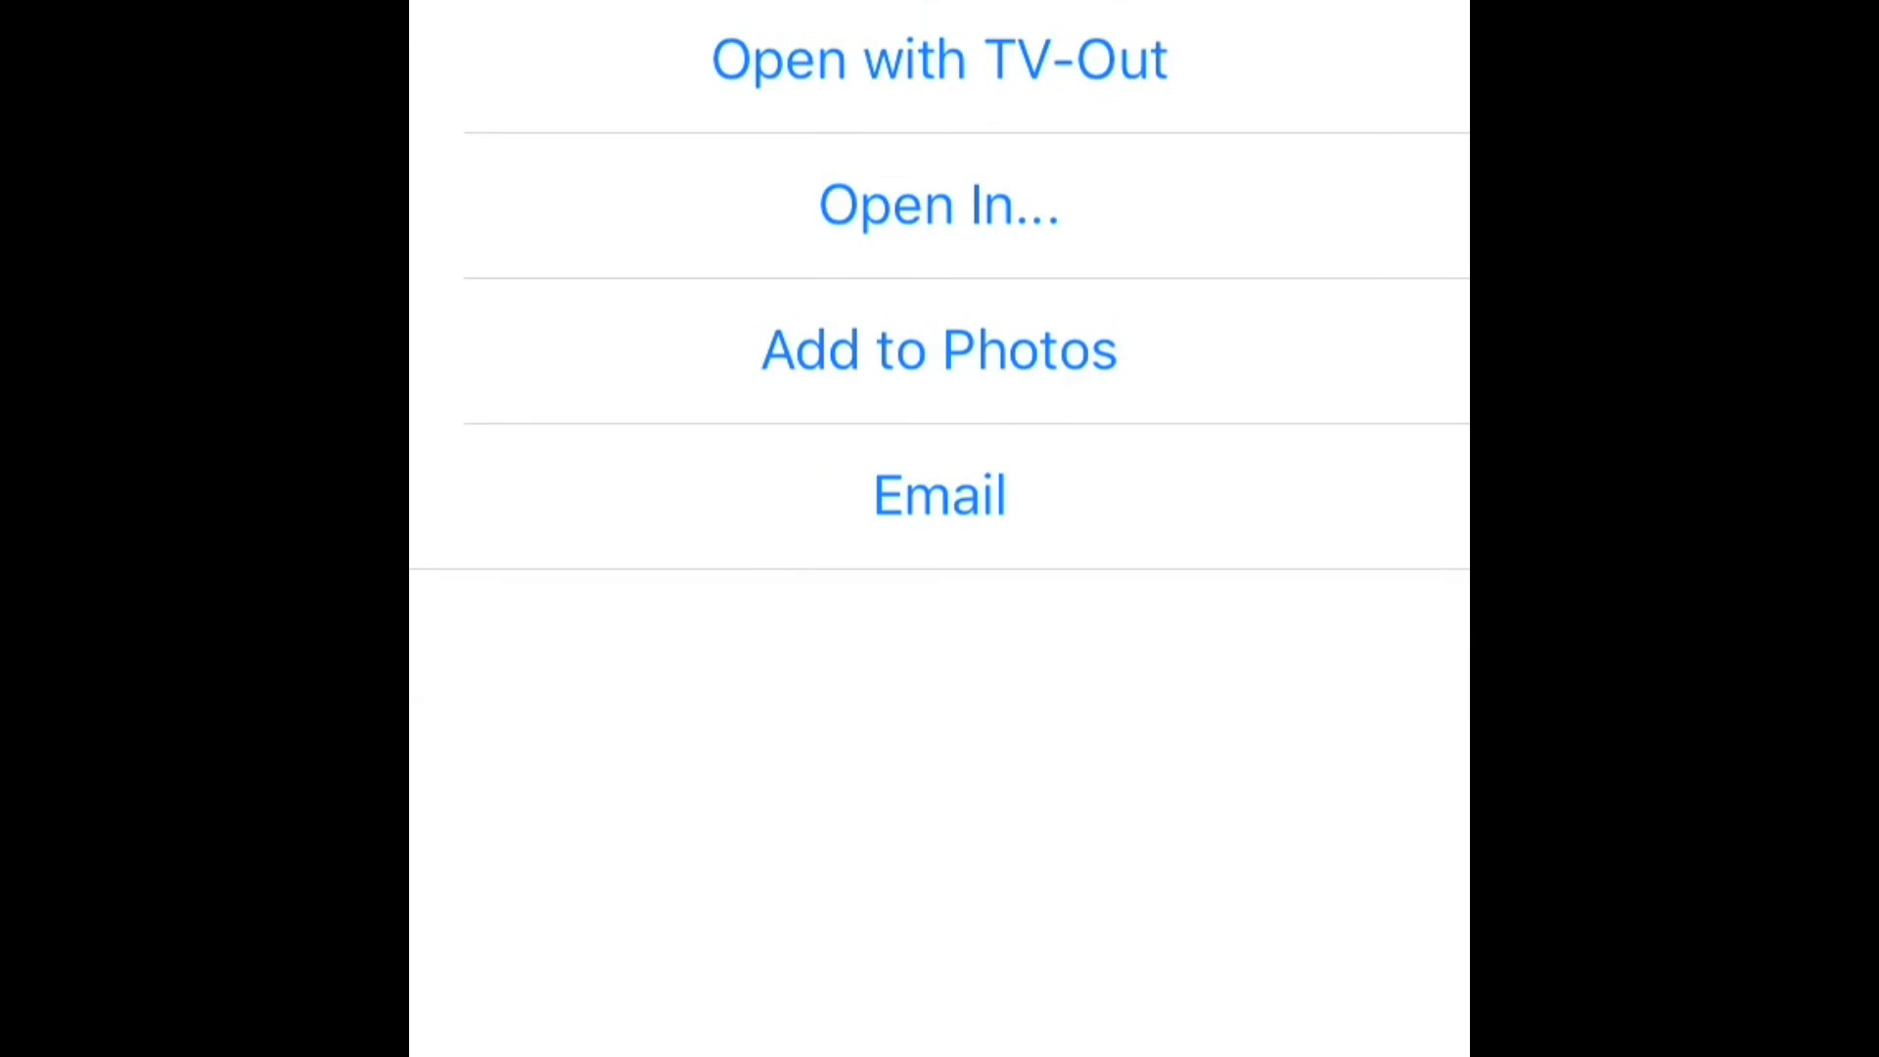